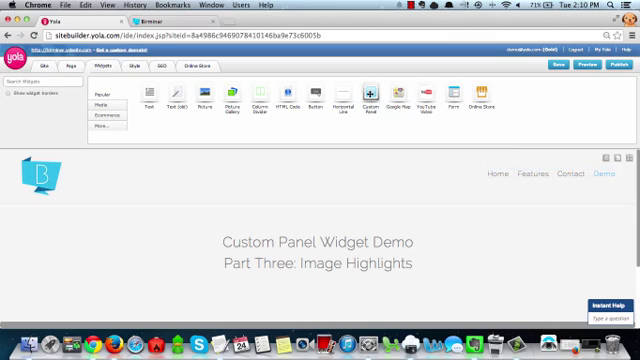
# - Drag a Custom Panel widget onto the page to open its styling dialog
pyautogui.moveTo(372, 97); pyautogui.dragTo(333, 219)
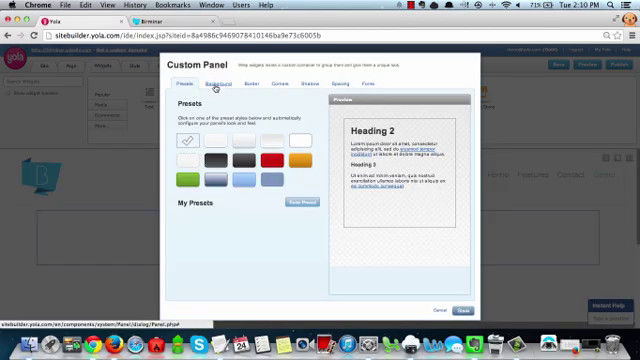
# - Choose the steel bridge photo as the panel's background image
pyautogui.click(210, 84)
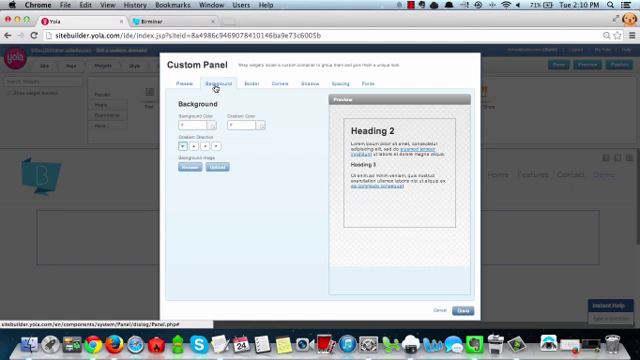
pyautogui.click(185, 171)
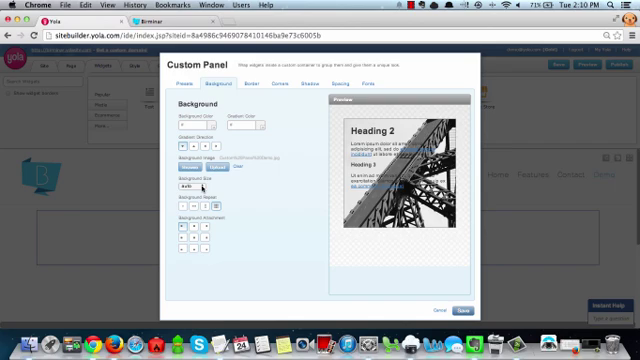
# - Set the background size to cover and centre the bridge photo
pyautogui.click(188, 188)
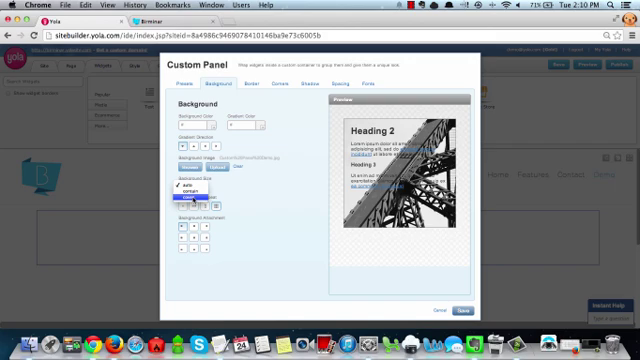
pyautogui.click(200, 190)
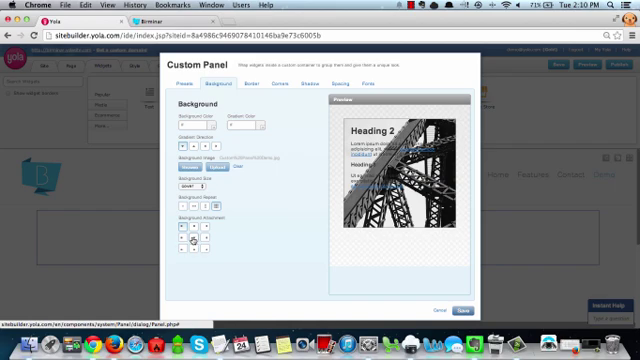
pyautogui.click(231, 171)
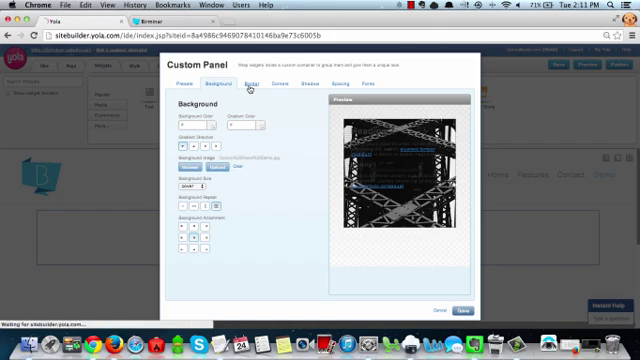
# - Add a blue bottom border in the Border settings and save the panel
pyautogui.click(243, 84)
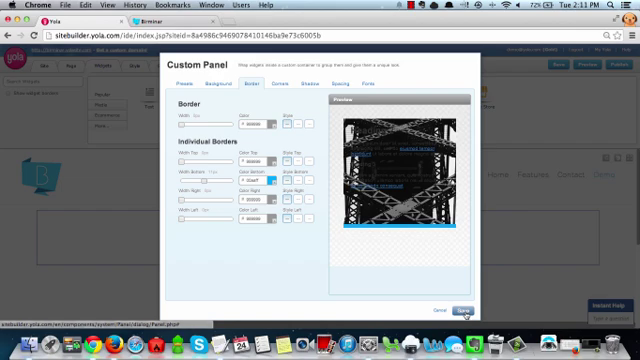
pyautogui.click(462, 311)
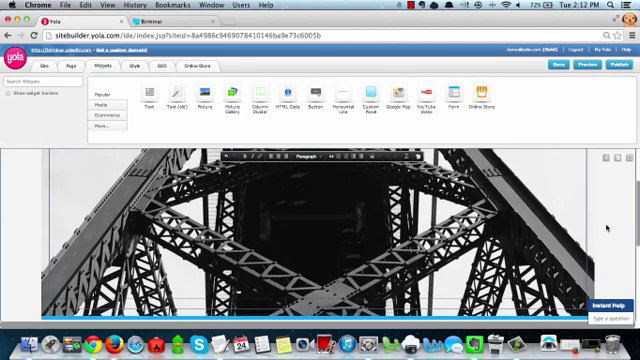
# - Scroll down the page to view the bridge-photo panel with its blue bottom border
pyautogui.scroll(-3)
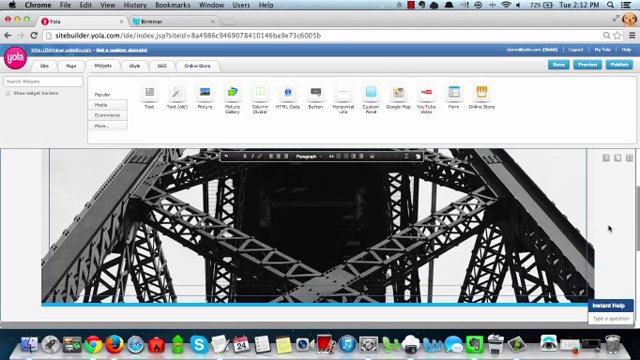